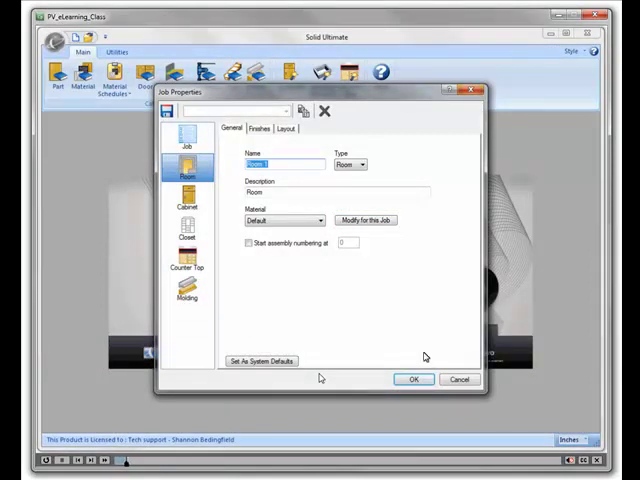
pyautogui.moveTo(280, 258)
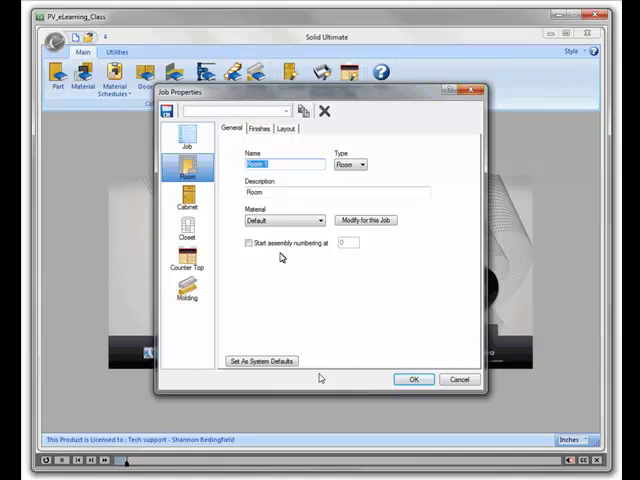
# Step: Review the job finishes: Grey - Very Light interior and Maple - Very Light exterior
pyautogui.click(260, 128)
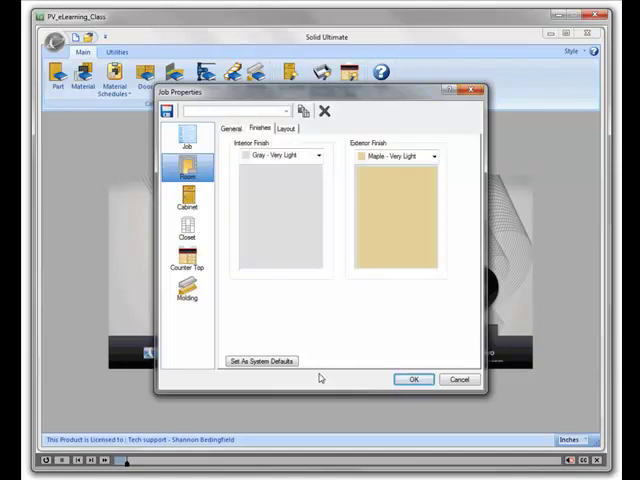
pyautogui.click(280, 216)
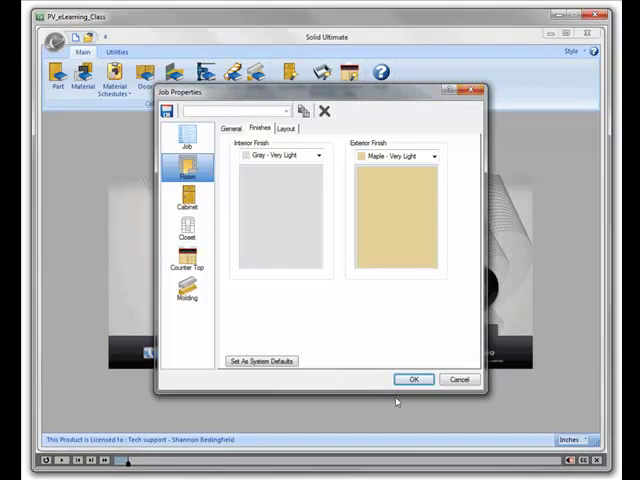
# Step: Accept the job properties so the kitchen shows in the 3D rendered view
pyautogui.click(412, 380)
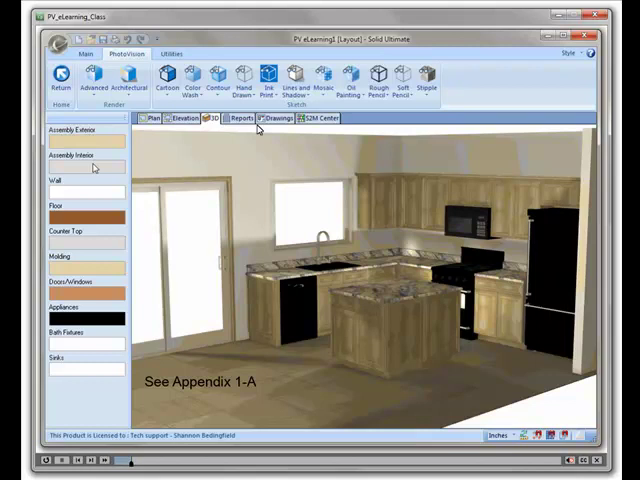
pyautogui.moveTo(132, 142)
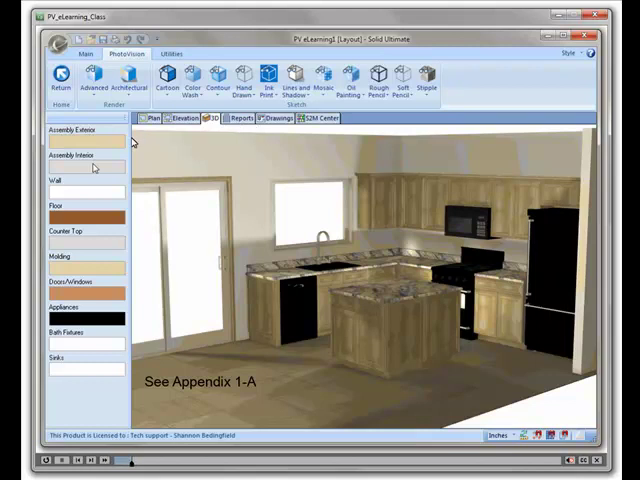
# Step: Bring up the colour settings for the Wall swatch over the rendered kitchen
pyautogui.click(84, 192)
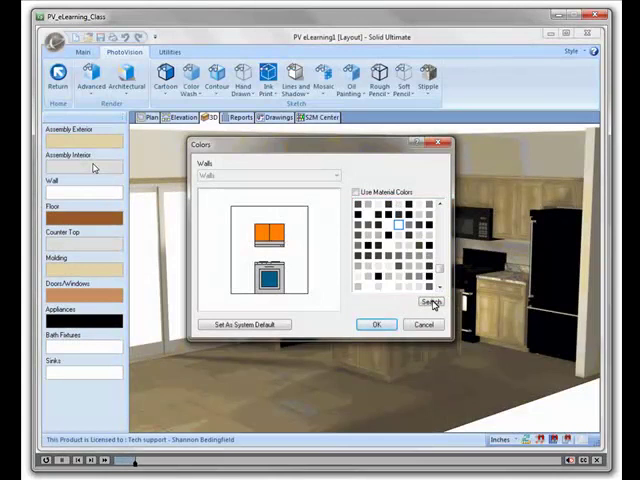
# Step: Search the named colours for 'Red' and choose a red shade for the walls
pyautogui.click(432, 302)
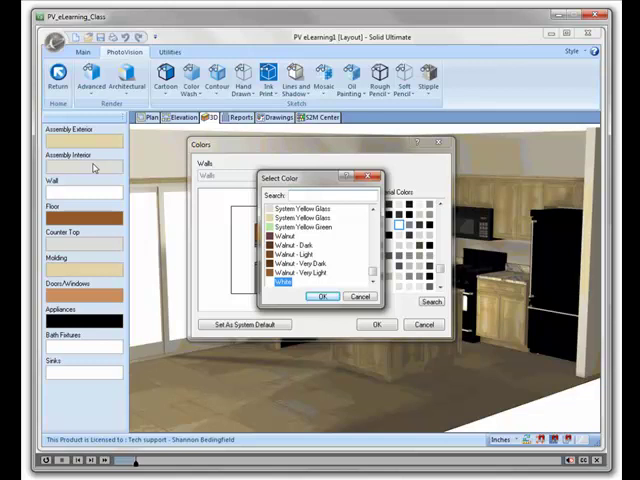
pyautogui.click(430, 302)
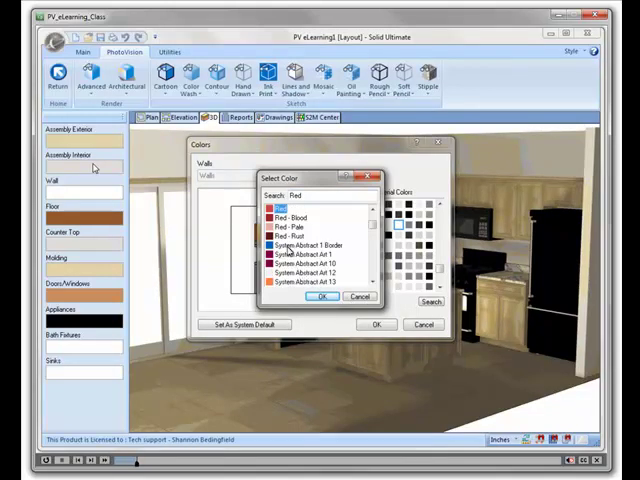
pyautogui.click(290, 236)
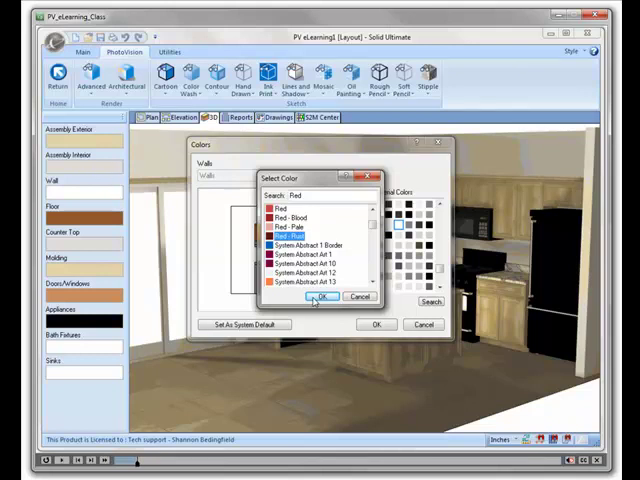
# Step: Confirm the red shade and apply it so the kitchen walls render dark red
pyautogui.click(320, 296)
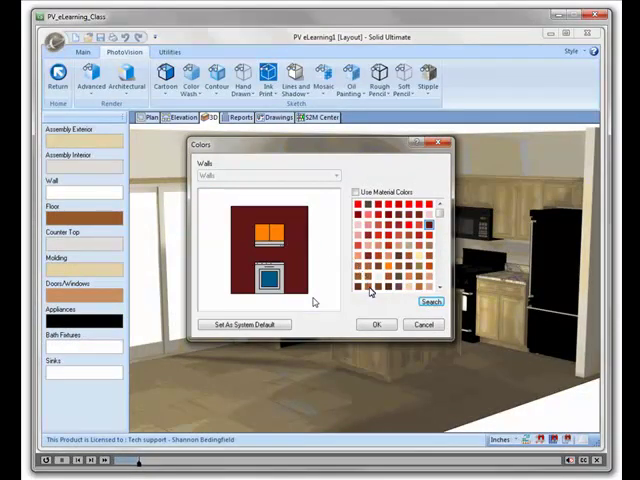
pyautogui.click(376, 324)
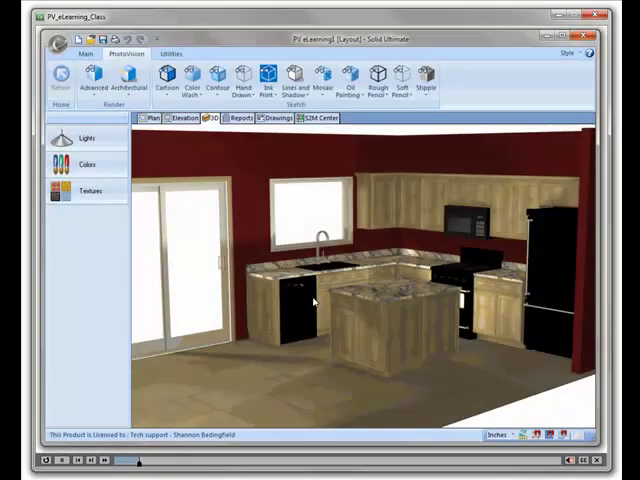